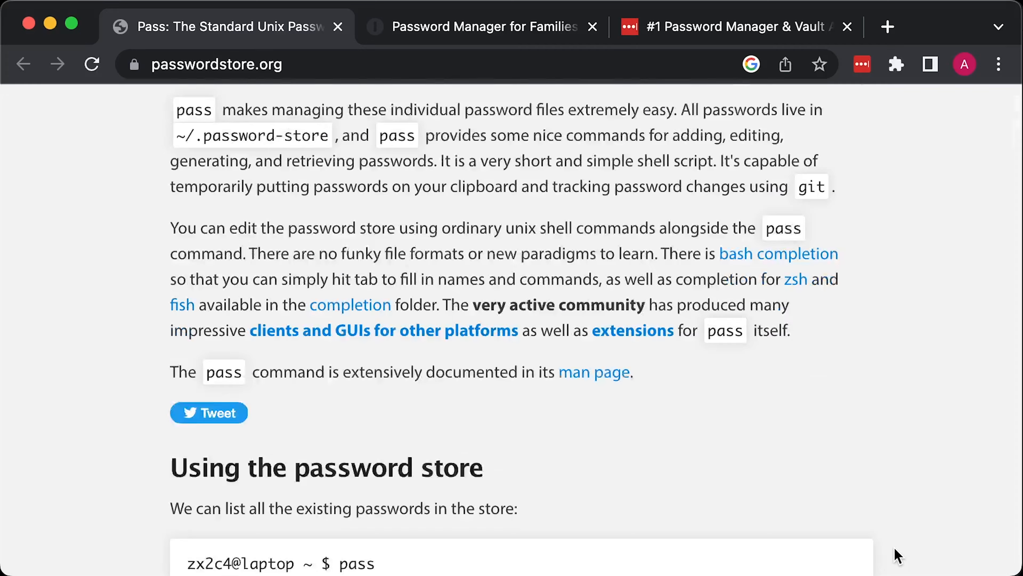
scroll(down, 3)
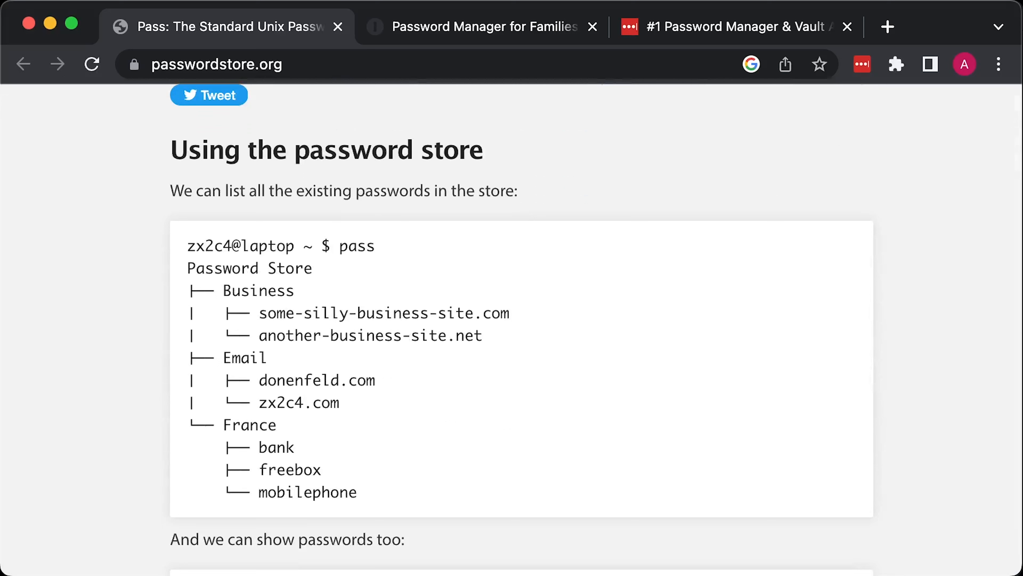
scroll(down, 3)
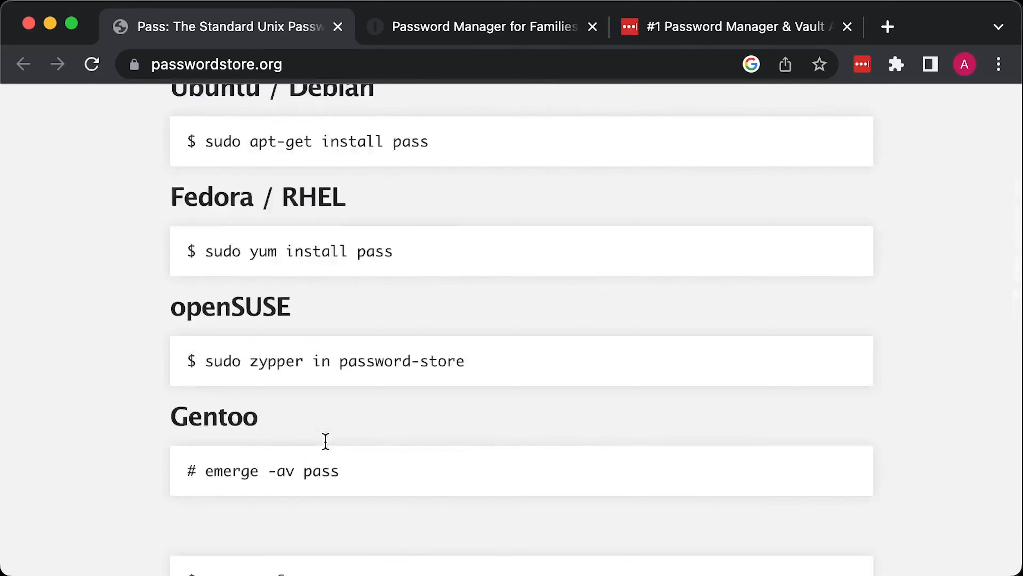
scroll(down, 3)
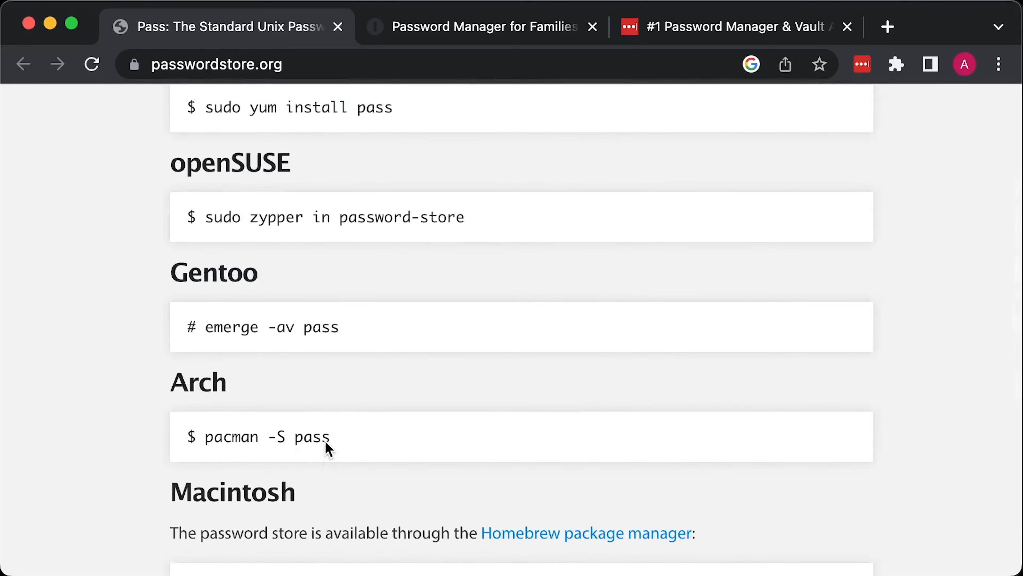
scroll(down, 3)
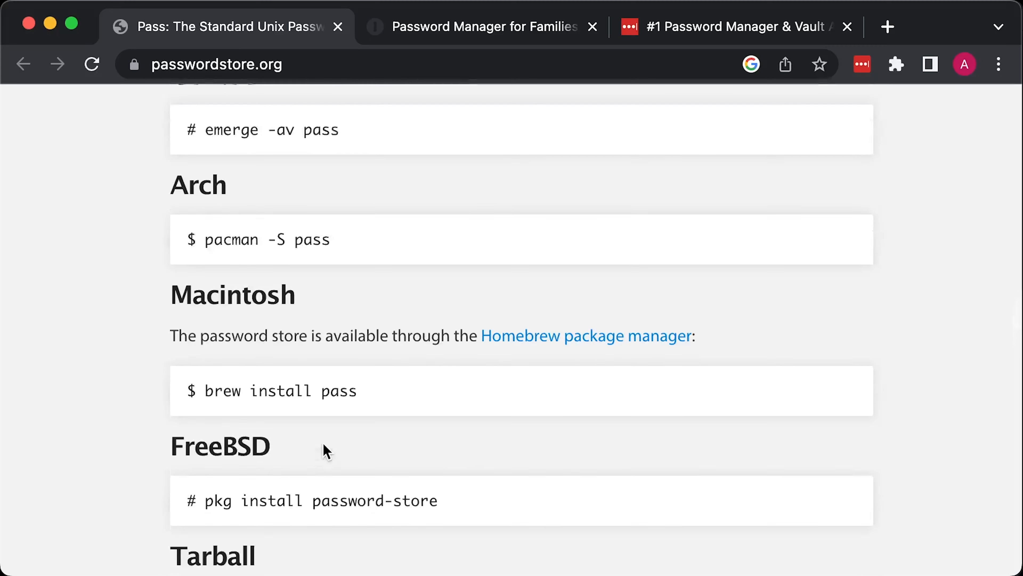
scroll(down, 3)
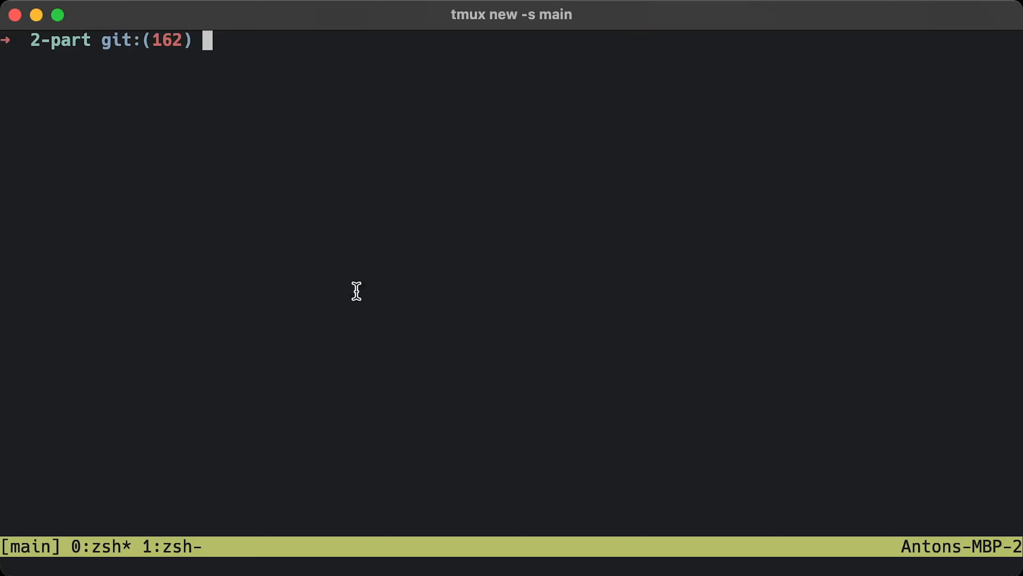
text(gpg --gen-key)
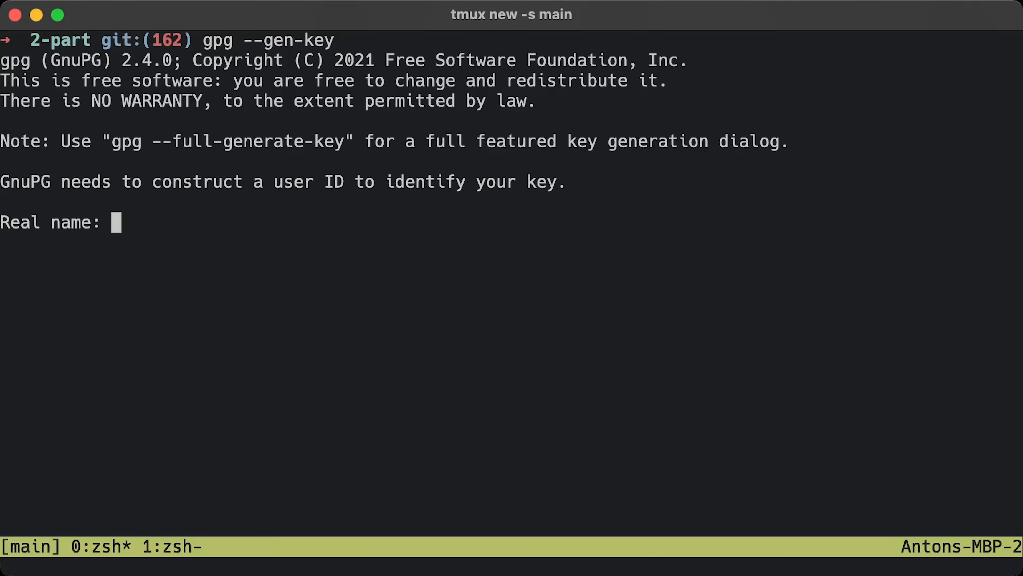
text(Anton Putra)
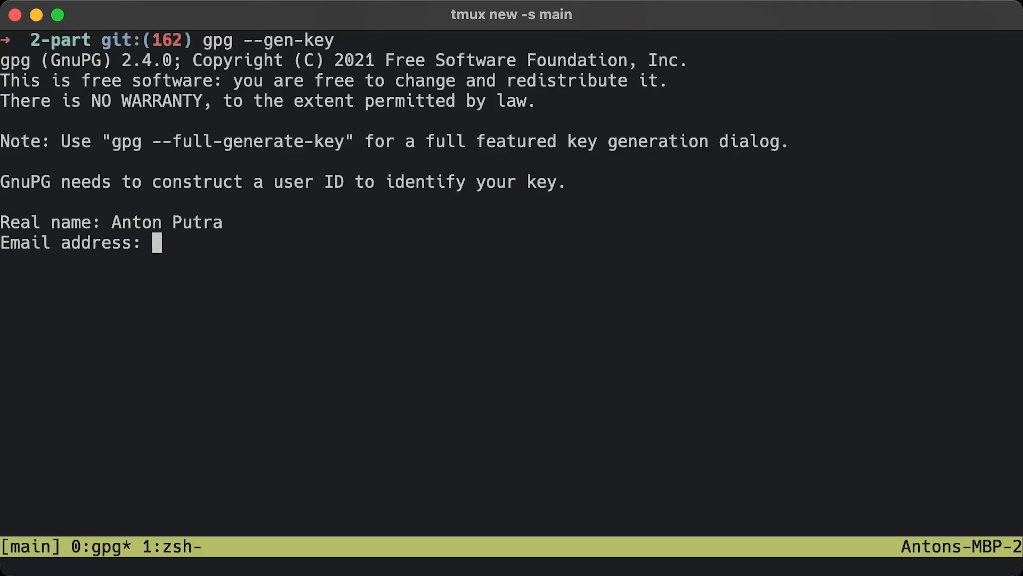
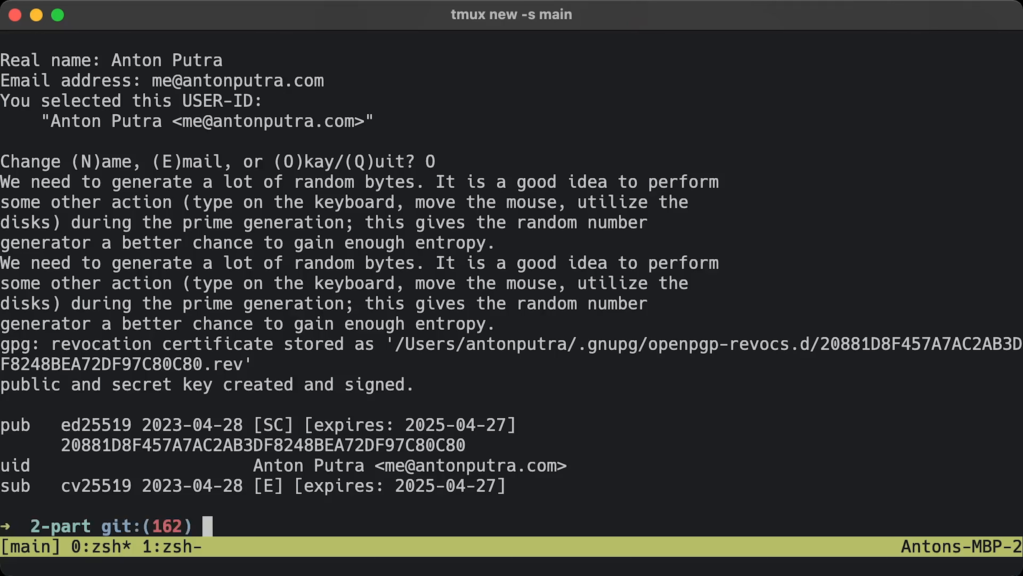
- List the GPG keyring to confirm the key and begin a pass init command
text(gpg --list-keys)
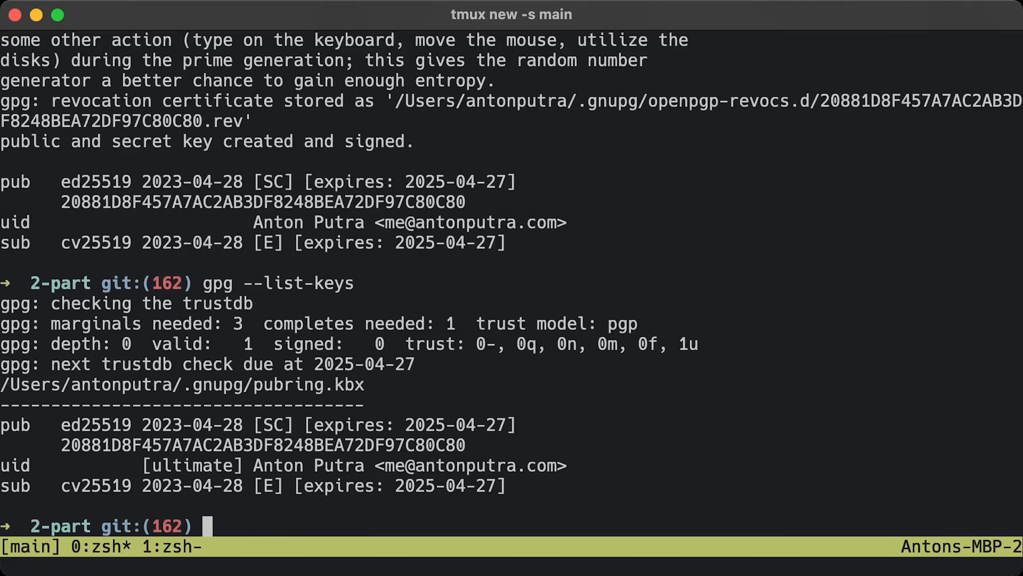
text(pass init)
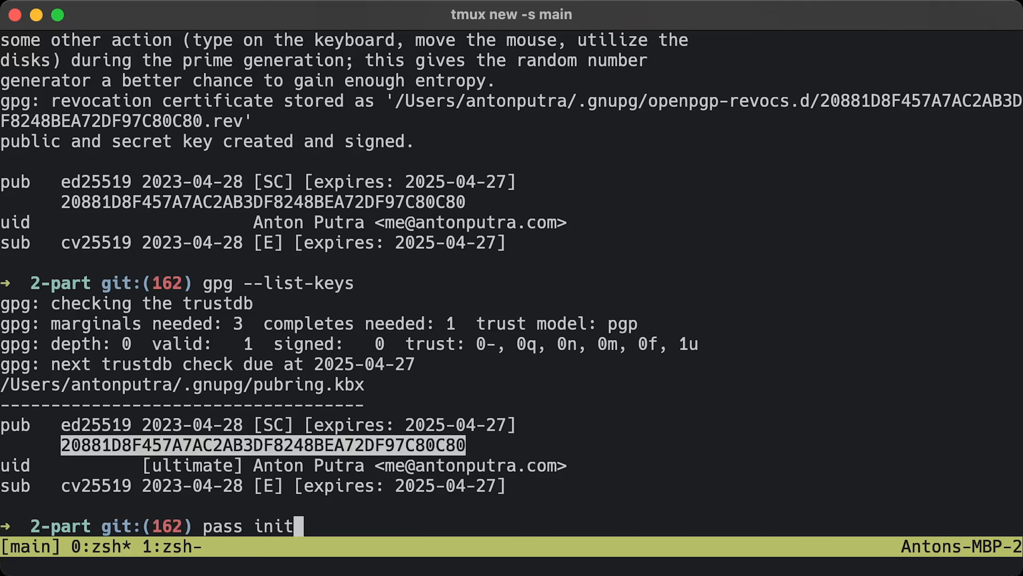
- Initialise the pass store with key 20881D8F...97C80C80 and insert db_username
text(20881D8F457A7AC2AB3DF8248BEA72DF97C80C80)
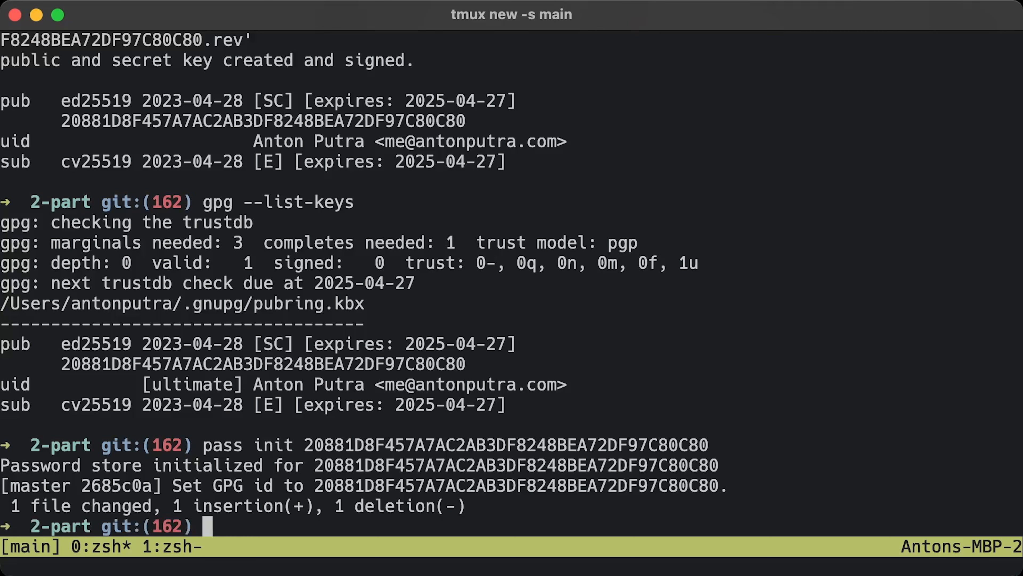
text(pass insert db_username)
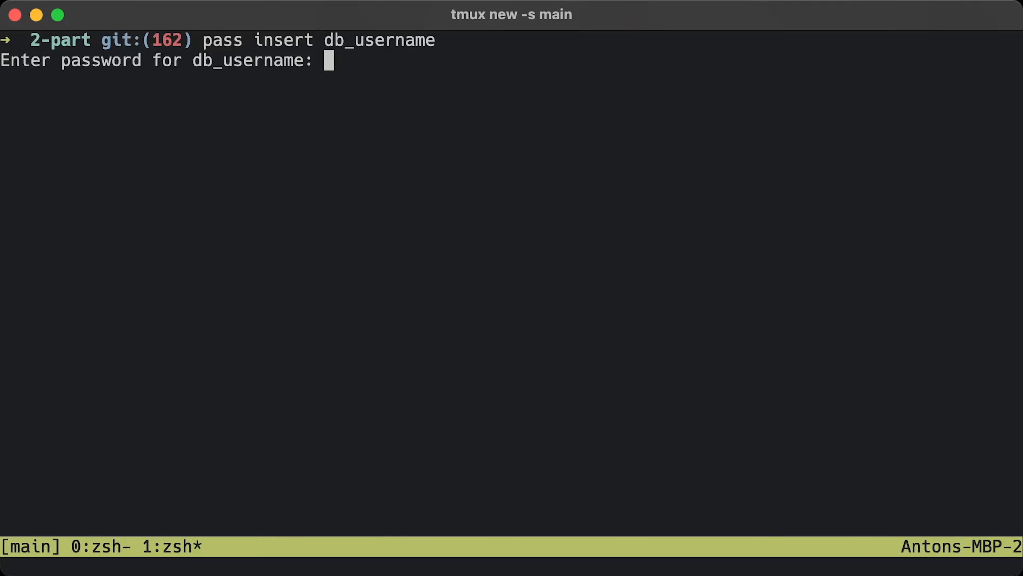
key(Enter)
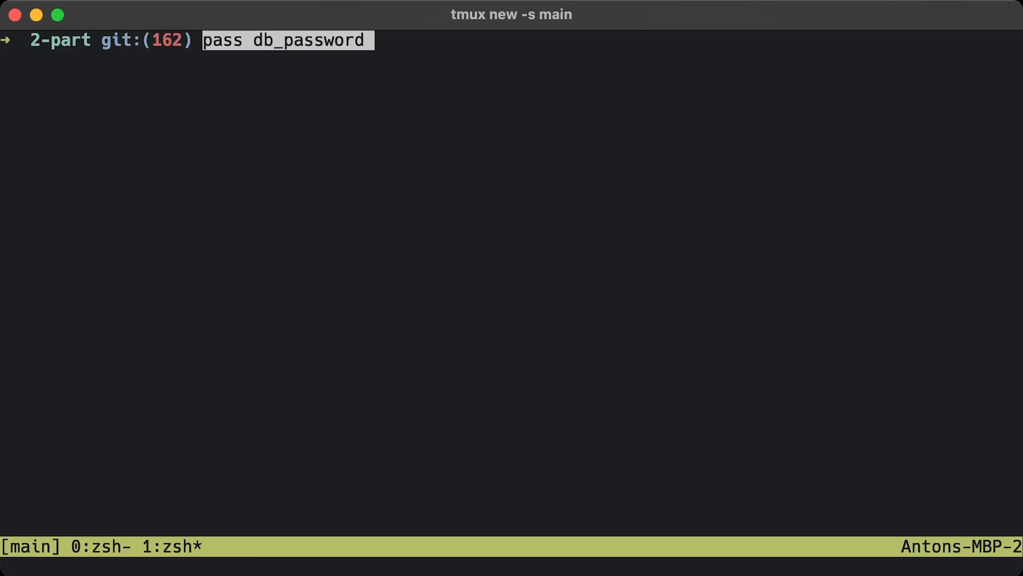
- Read back db_password, unlocking the secret key with the passphrase
key(Return)
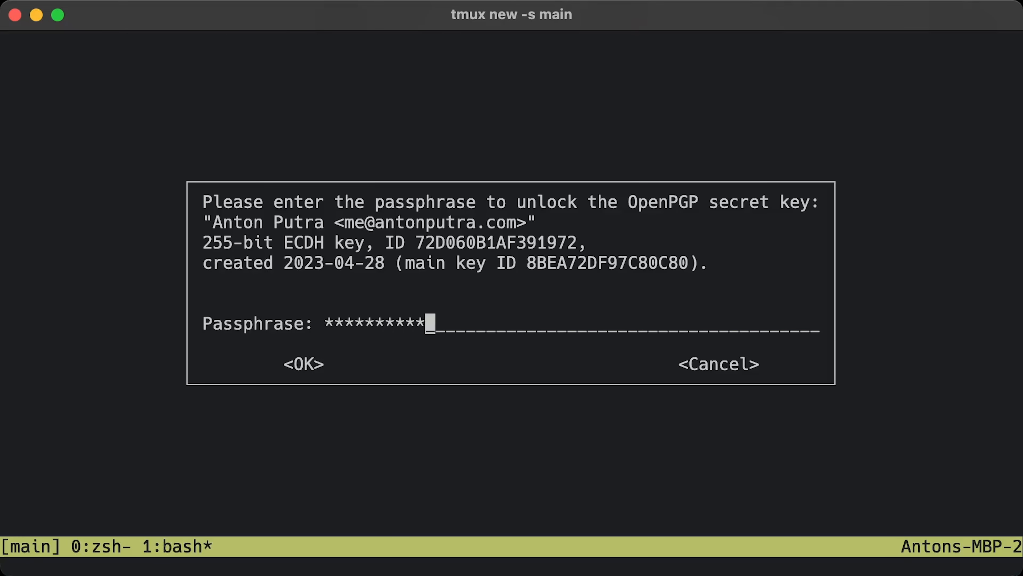
key(Return)
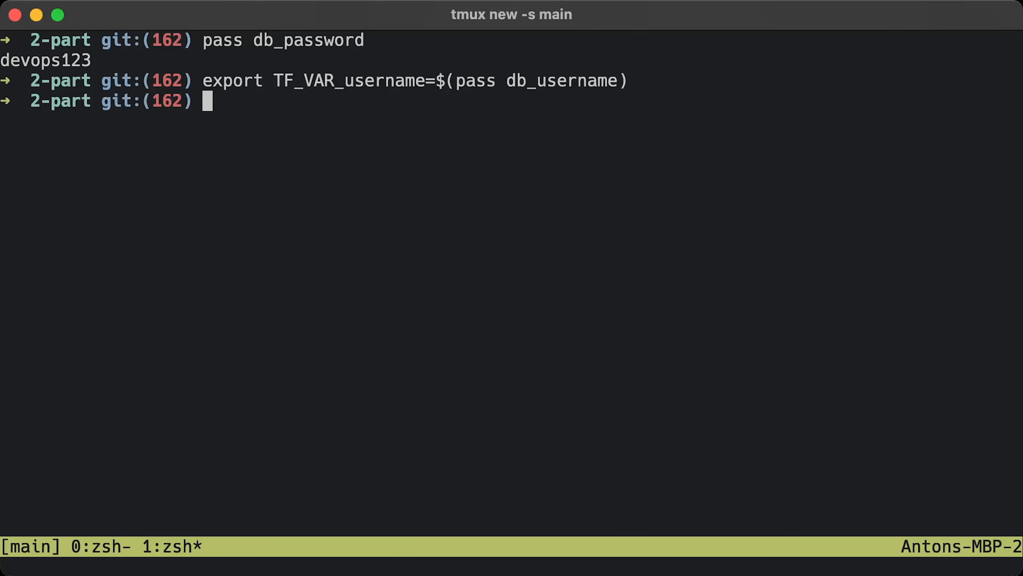
- Export TF_VAR_password from pass db_password and run terraform apply
text(export TF_VAR_password=$(pass db_password))
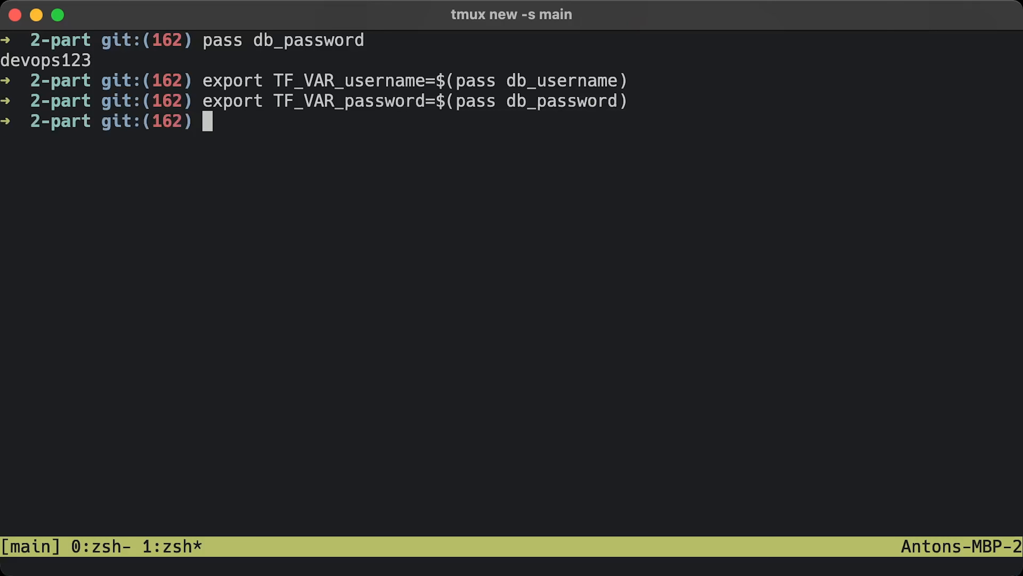
text(terraform apply)
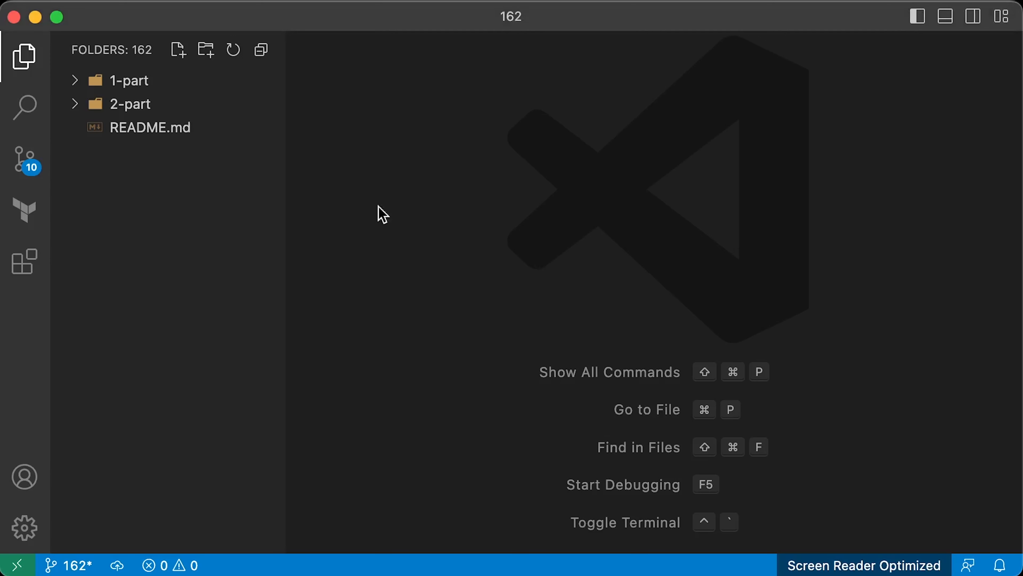
mouse_move(131, 65)
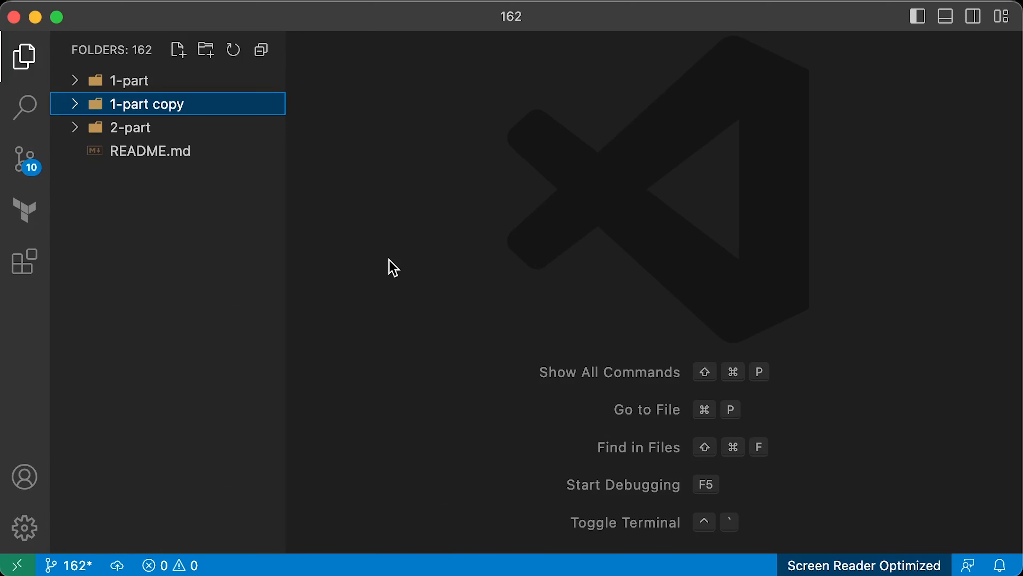
- Rename the copied folder to 3-part and create db-creds.yml inside it
text(3-part co)
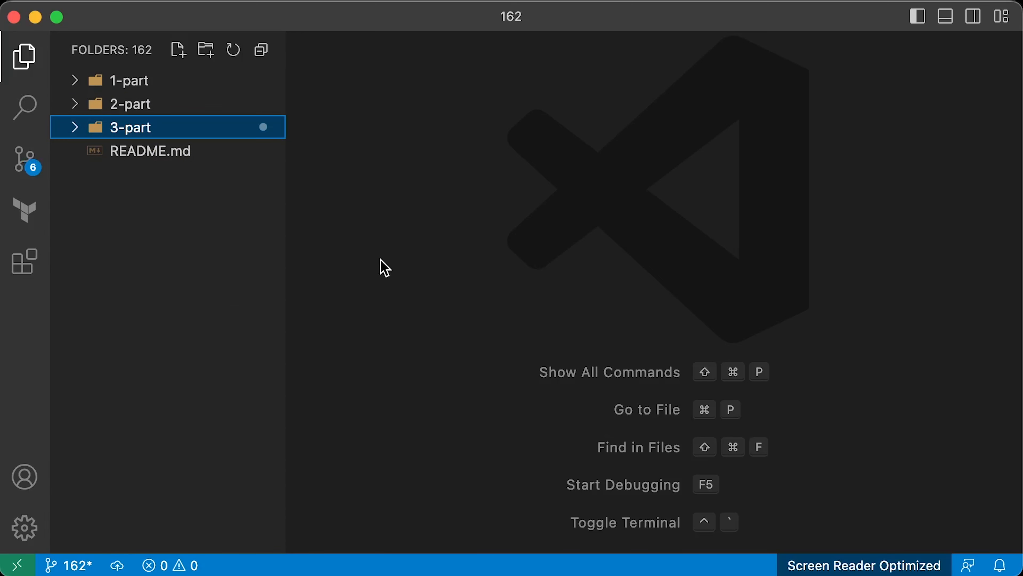
click(130, 127)
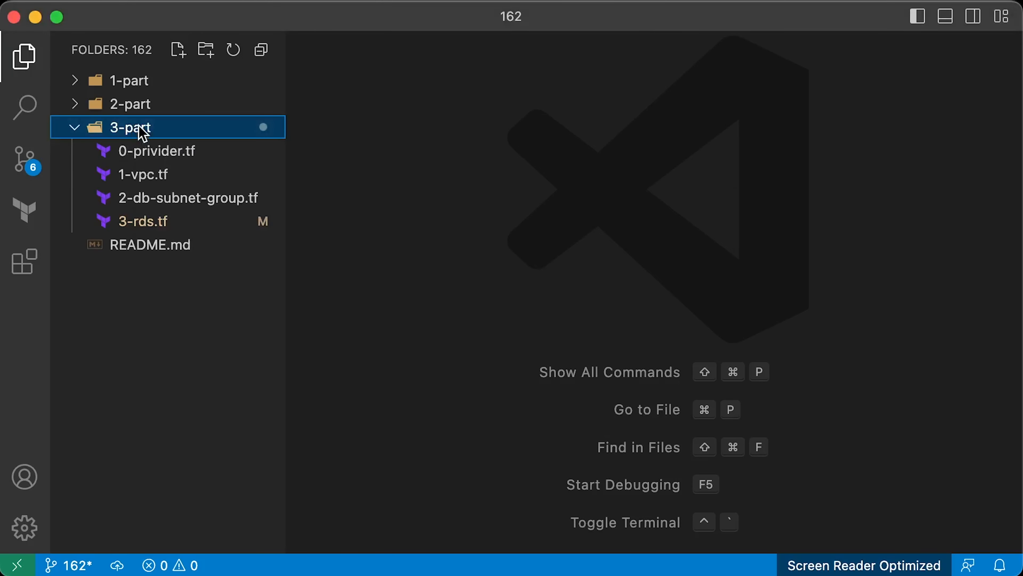
text(db-creds.yml)
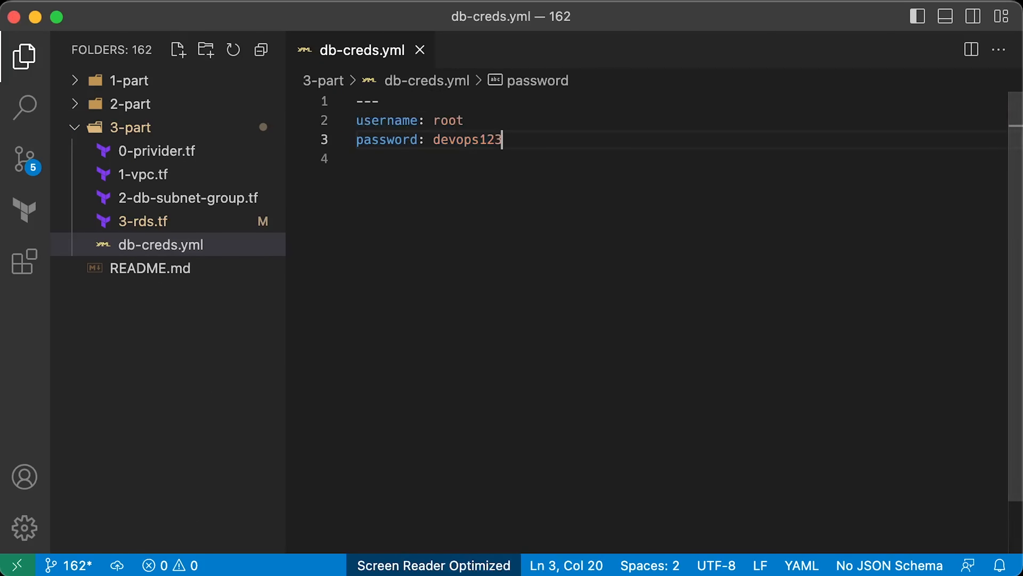
double_click(466, 140)
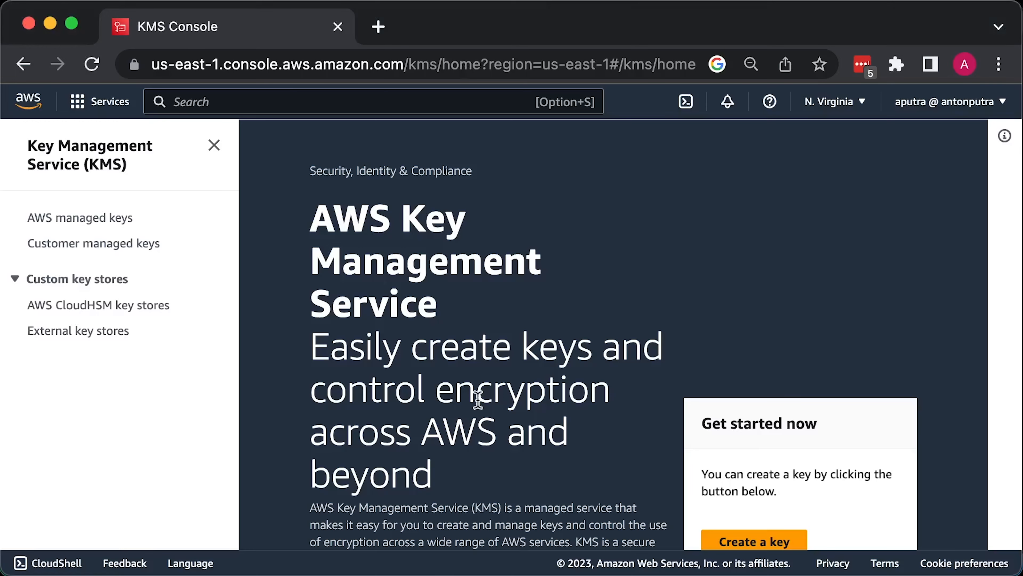
- Create a symmetric encrypt-and-decrypt KMS key aliased my-key-v2
click(753, 540)
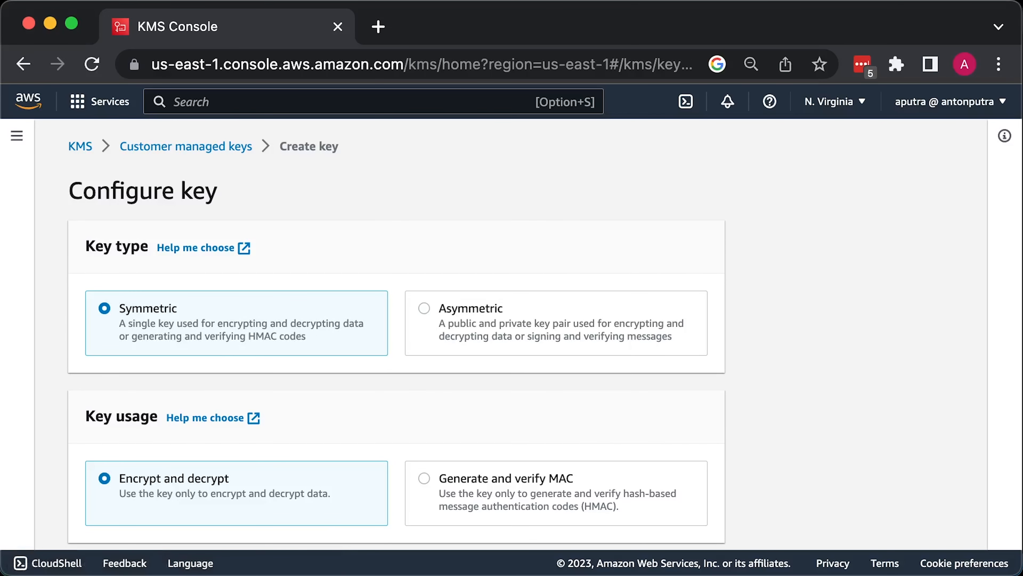
scroll(down, 3)
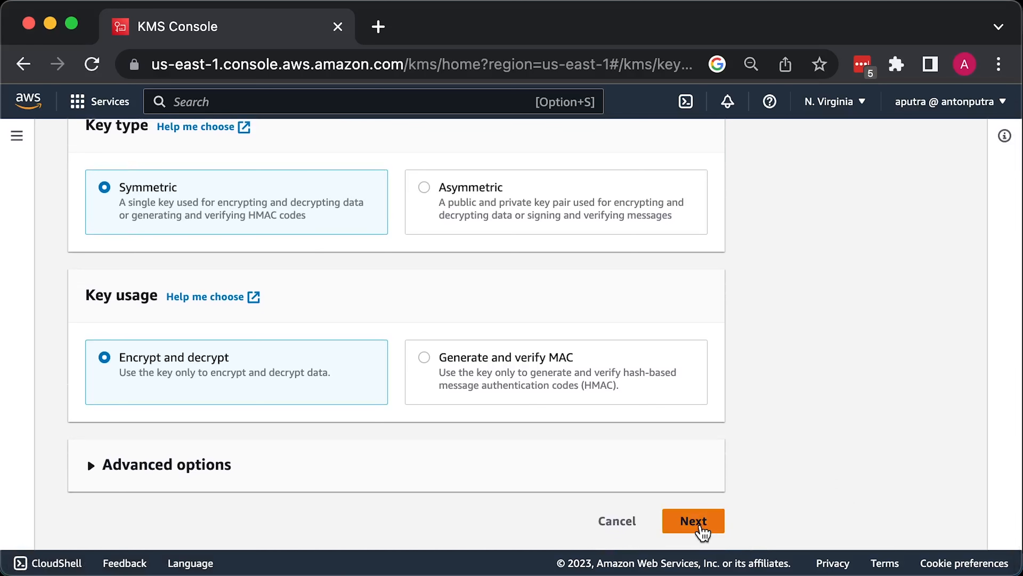
click(692, 521)
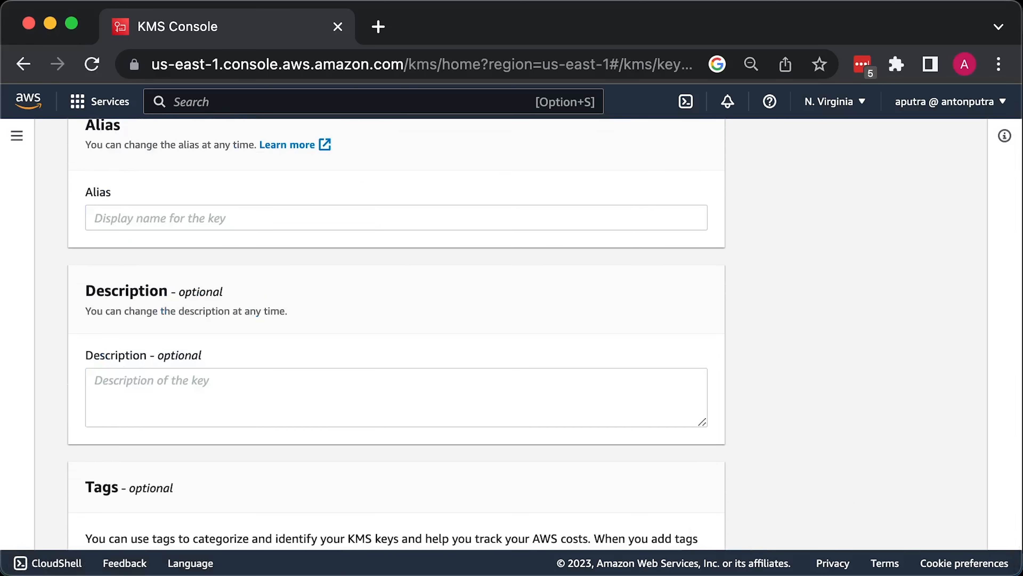
text(my-key-v2)
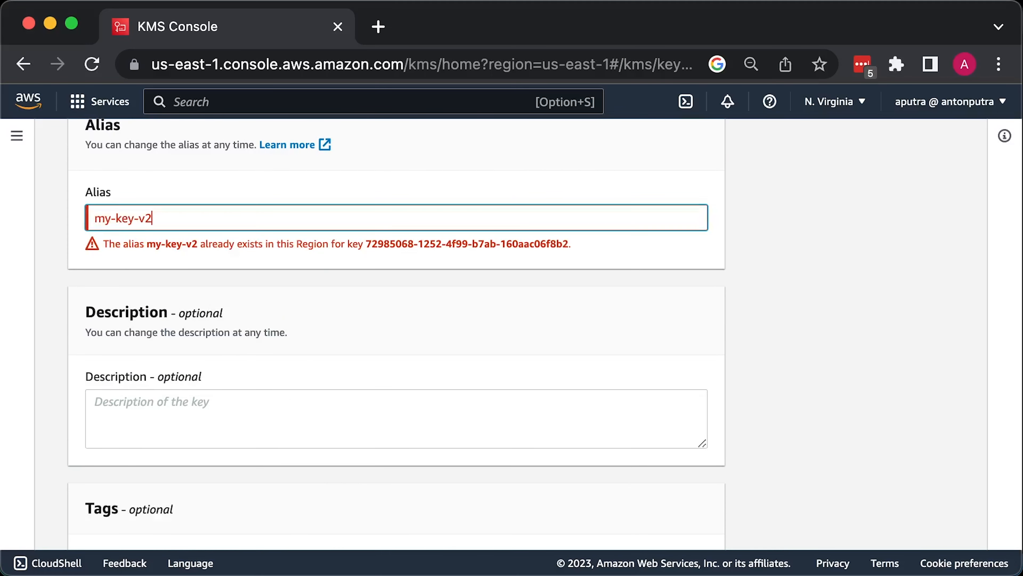
scroll(down, 3)
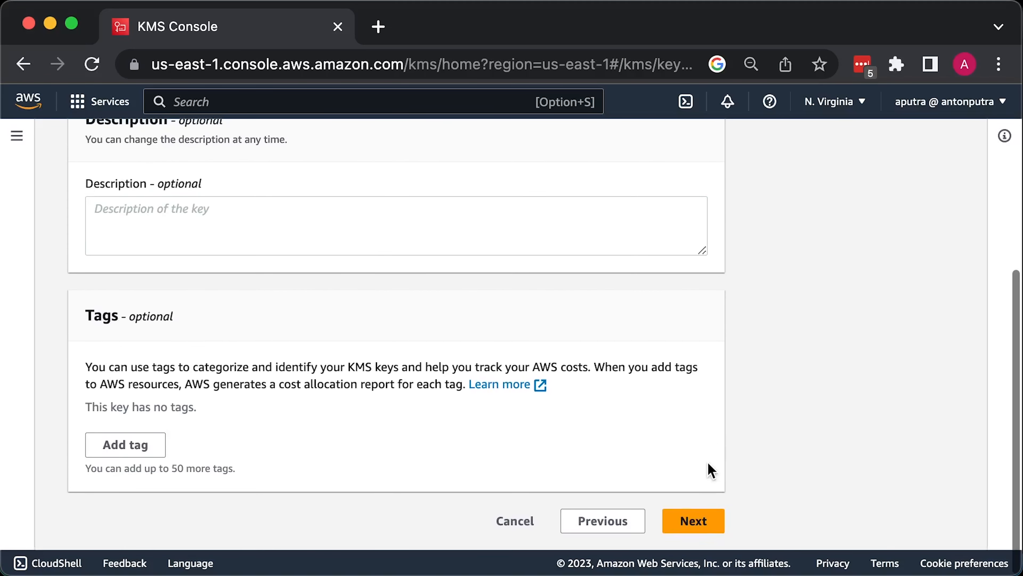
- Proceed through the key administrator and key usage permissions steps
click(693, 520)
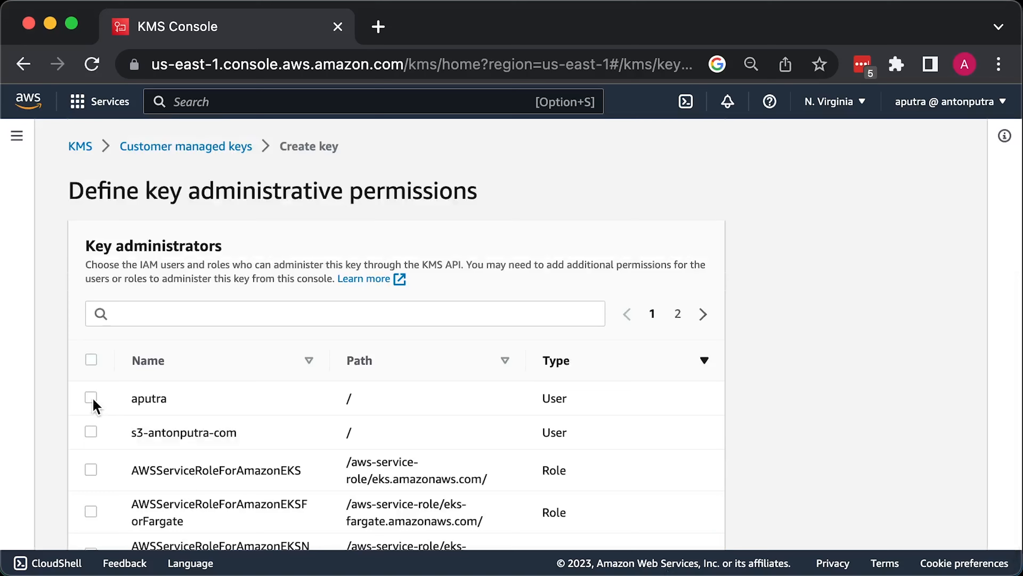
scroll(down, 3)
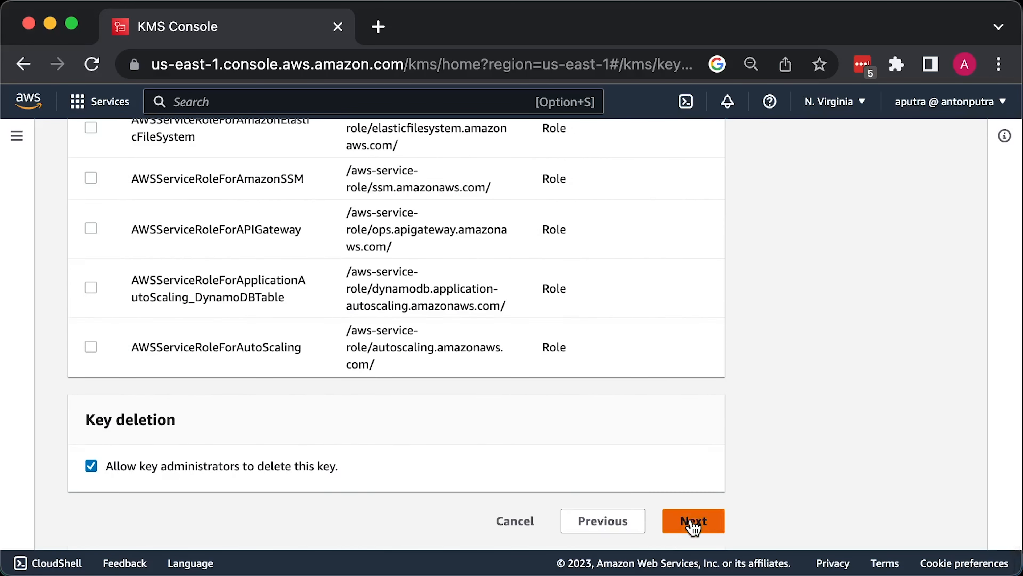
click(692, 521)
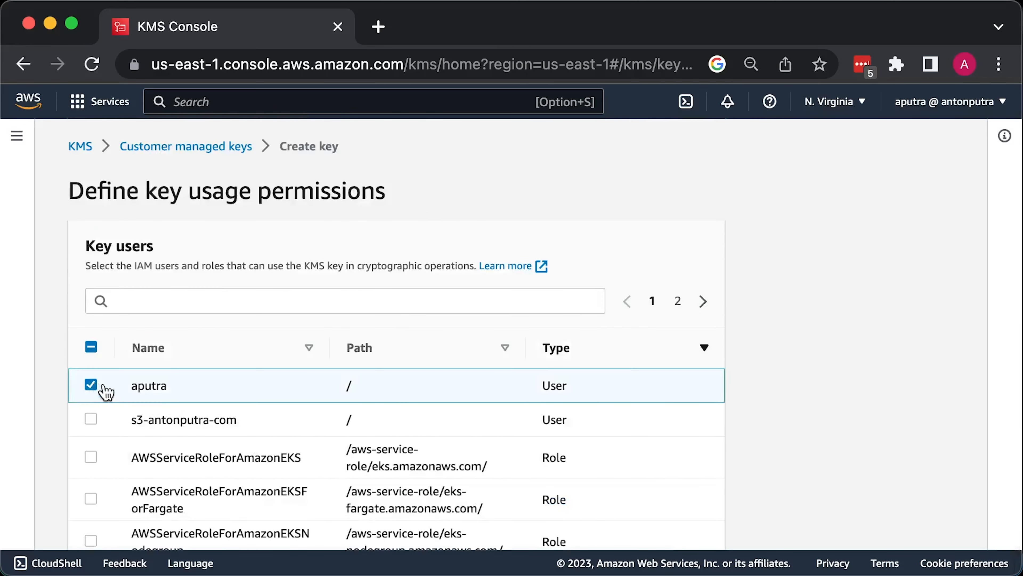
scroll(down, 3)
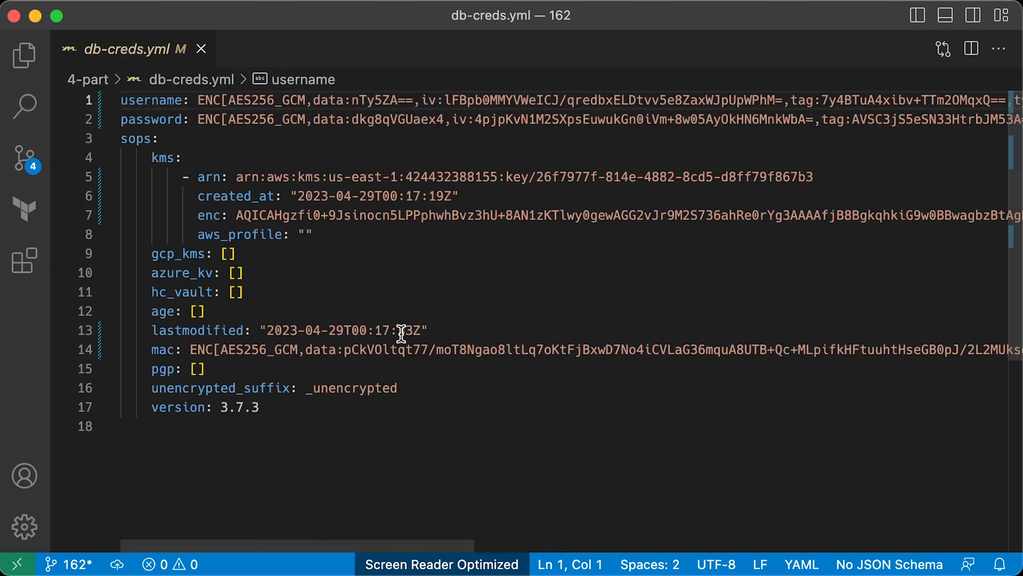
- Scroll the encrypted db-creds.yml sideways to review its contents
scroll(right, 3)
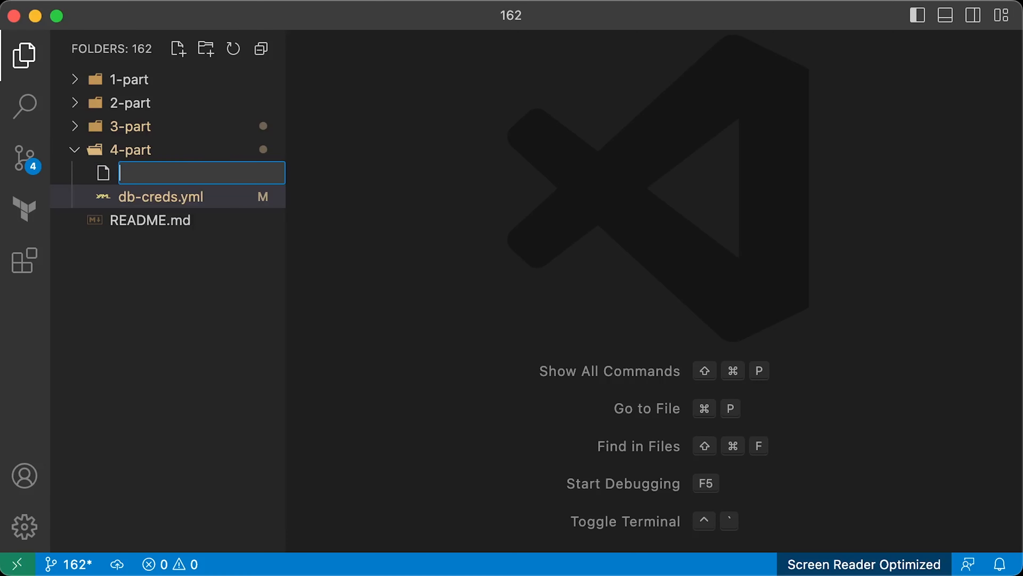
- Name the file terragrunt.hcl and pass username and password from local.db_creds as inputs
text(terragrunt.hcl)
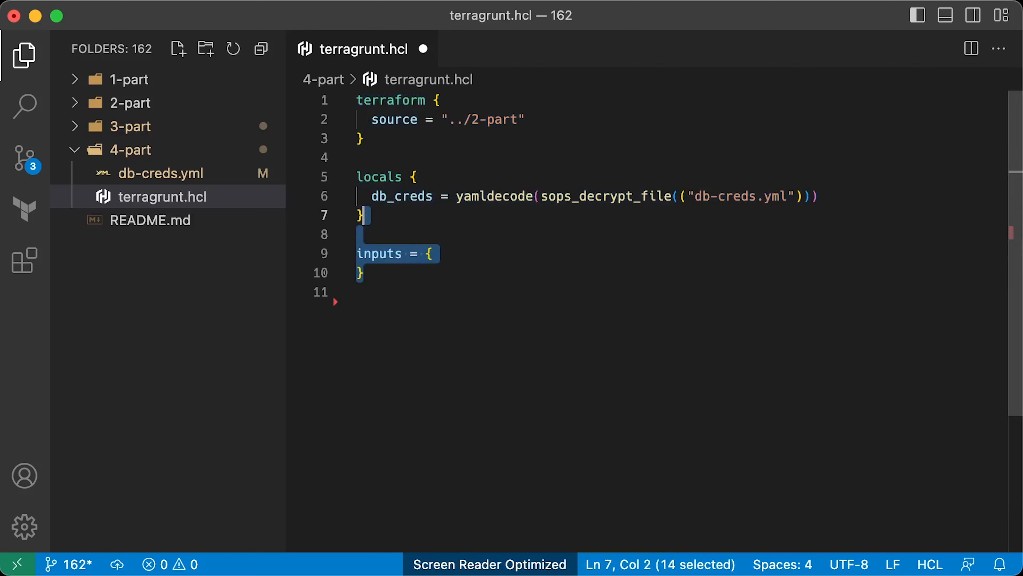
text(username = local.db_creds.username)
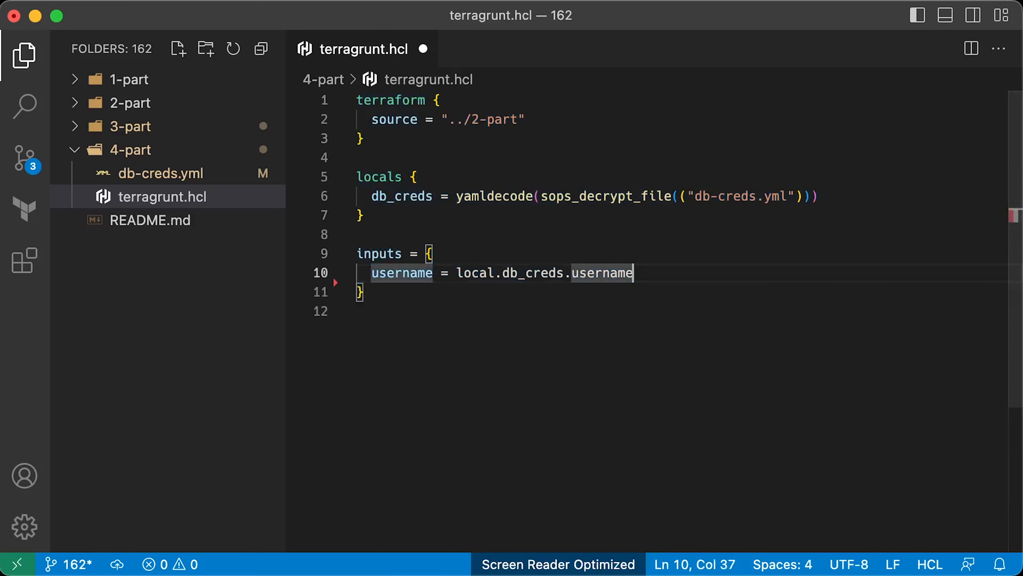
text(password = local.db_creds.password)
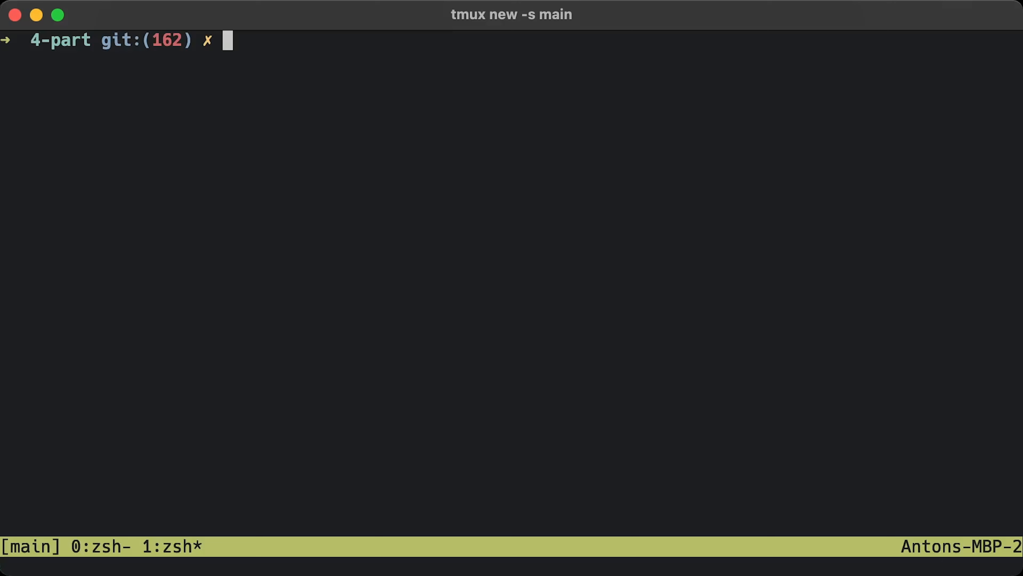
- Run terragrunt apply and answer yes to approve the 21-resource plan
text(terragrunt apply)
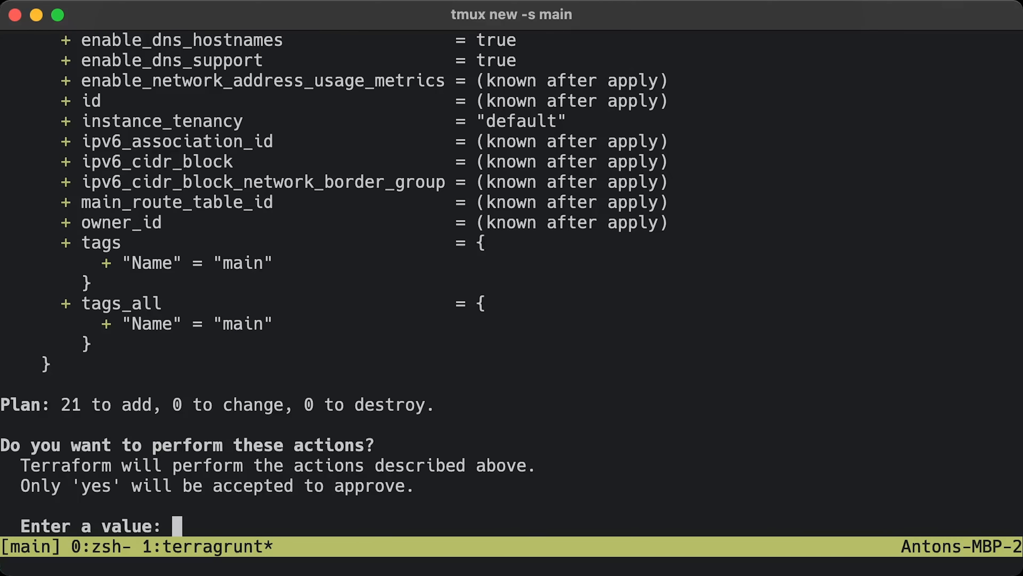
text(yes)
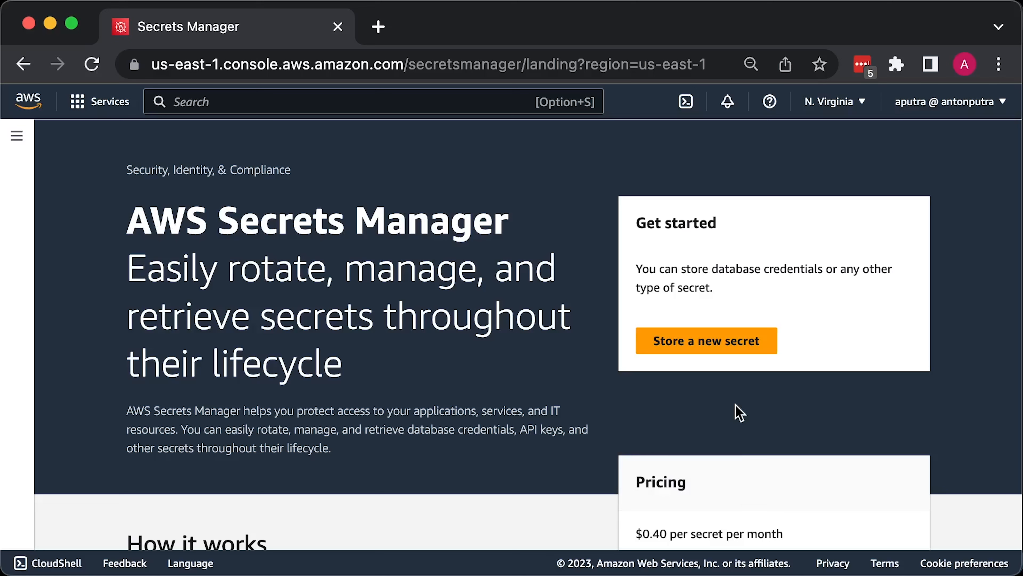
- Start a new generic secret entered as plaintext
click(706, 340)
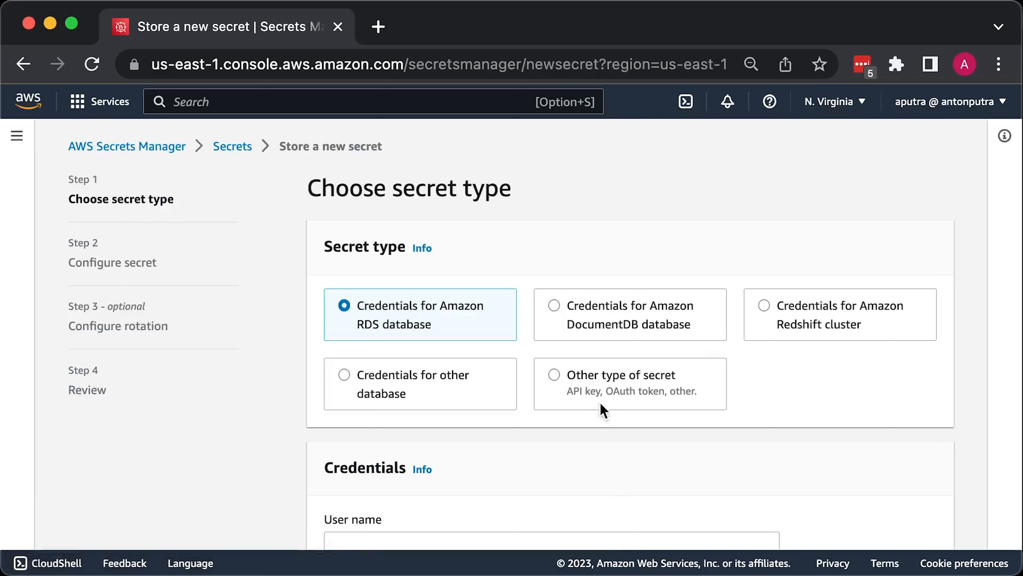
click(554, 374)
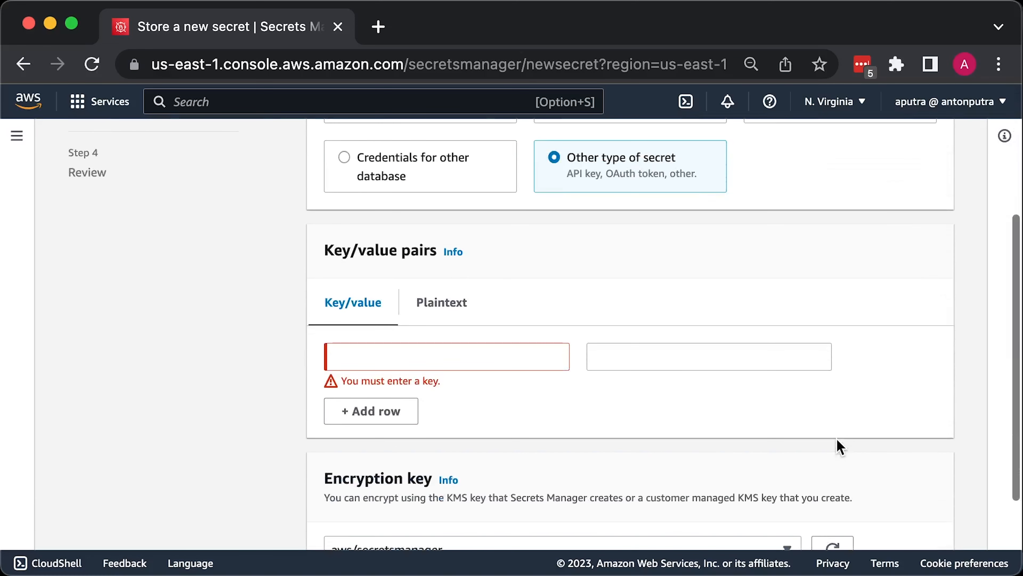
click(441, 302)
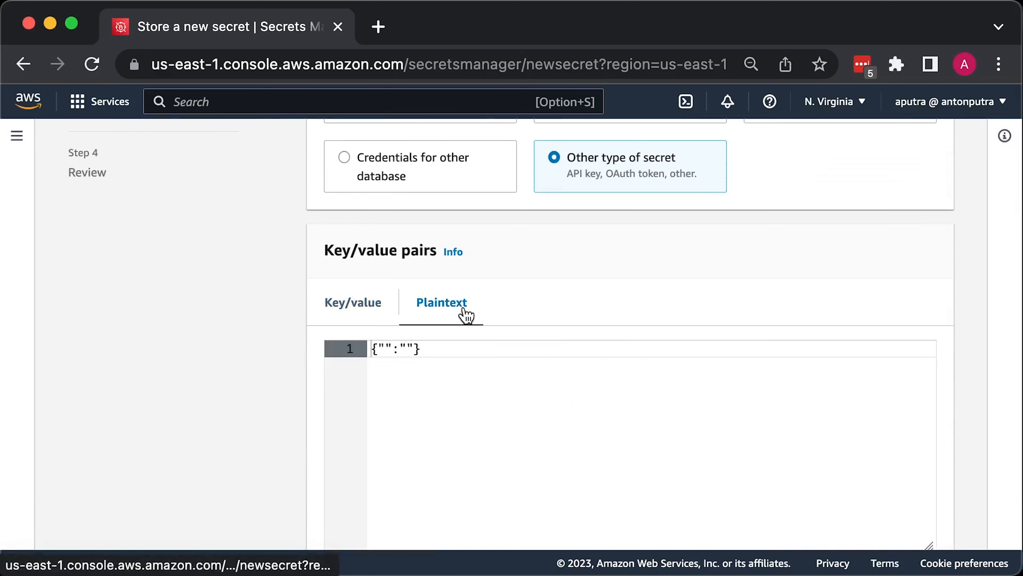
scroll(down, 3)
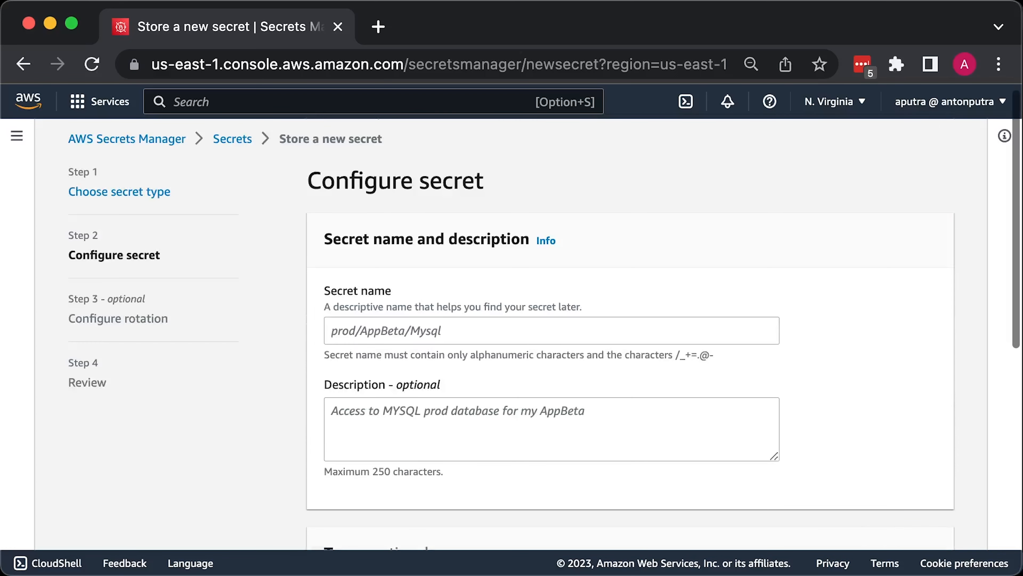
mouse_move(426, 331)
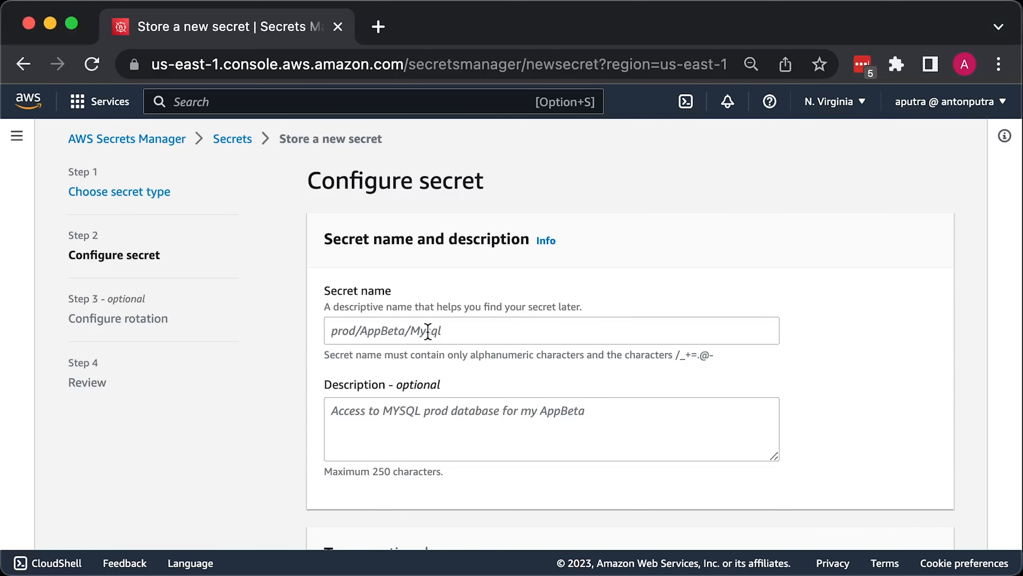
- Name the secret db-creds-v2 and continue past the rotation settings
text(db-creds-v2)
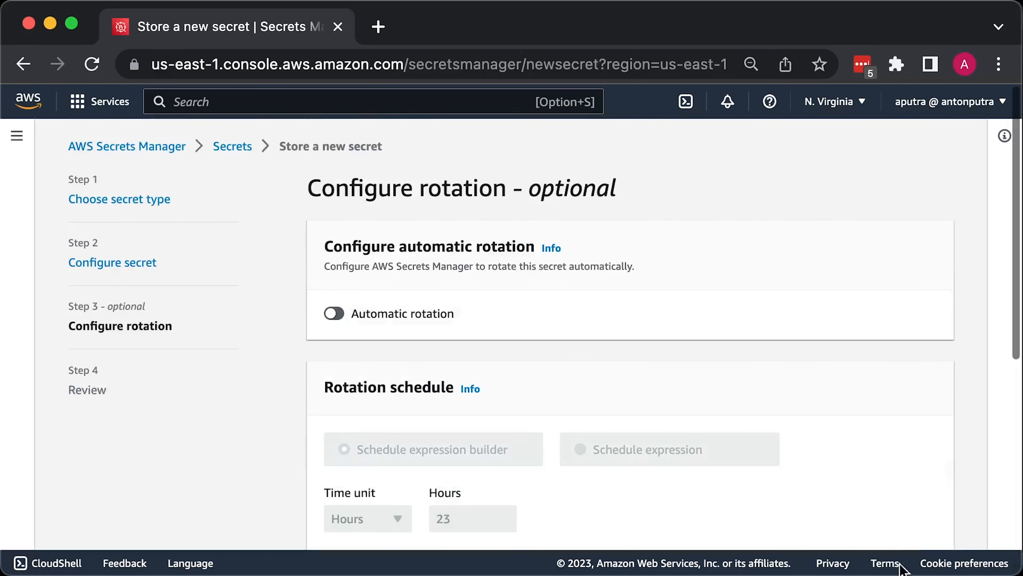
scroll(down, 3)
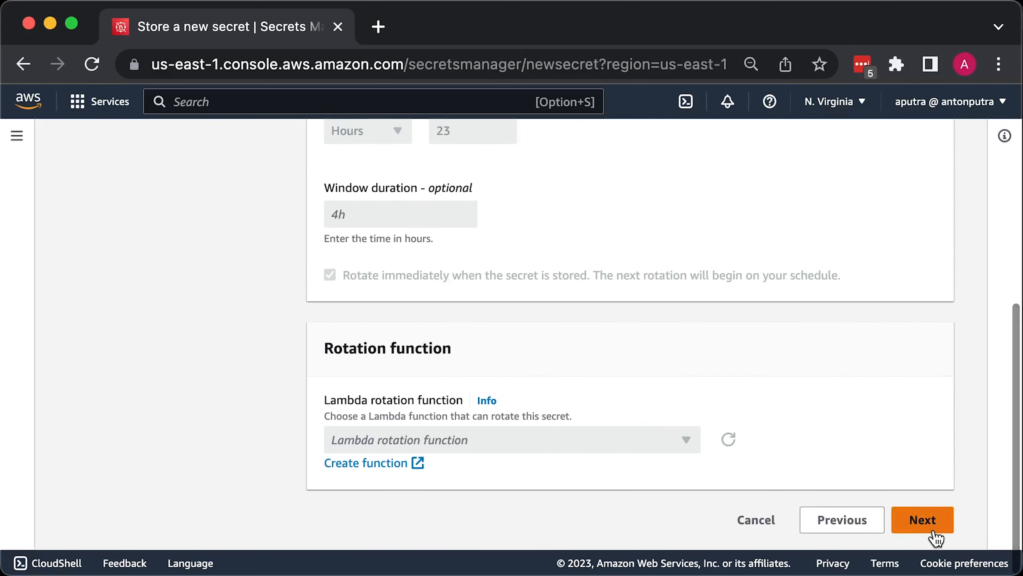
click(921, 519)
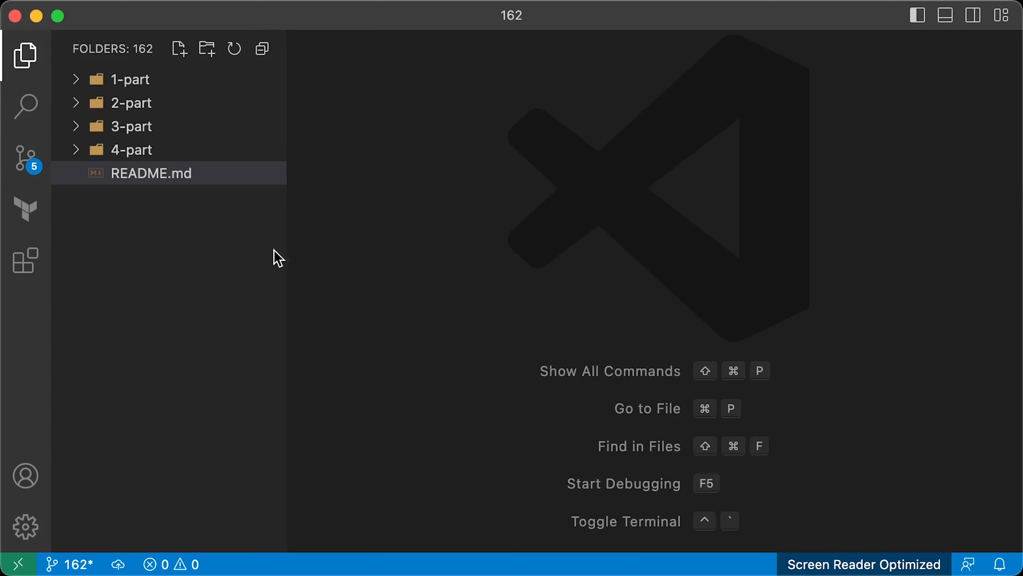
- Copy 1-part as 5-part and open its 3-rds.tf for the Secrets Manager data source
right_click(151, 172)
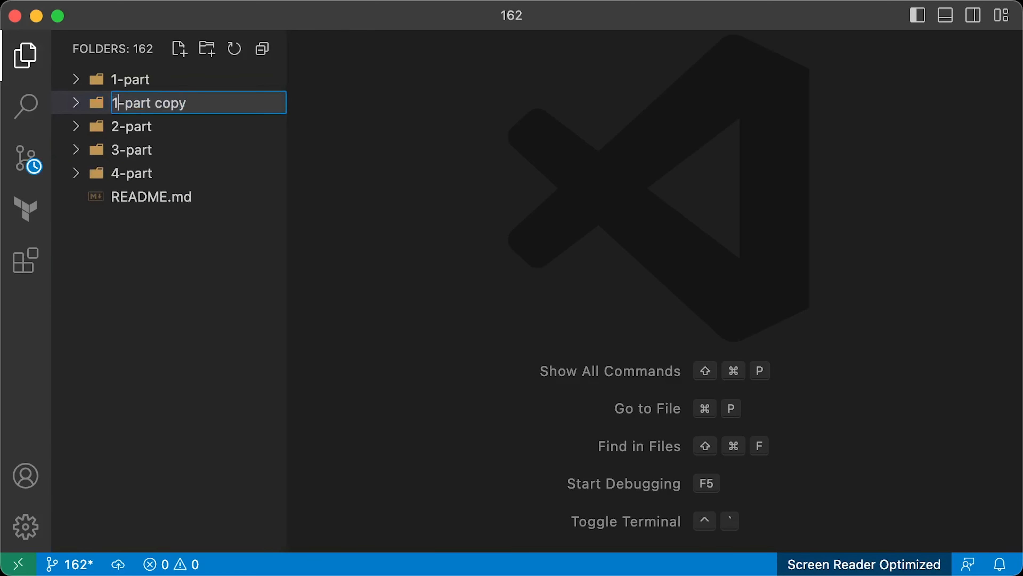
text(5-part)
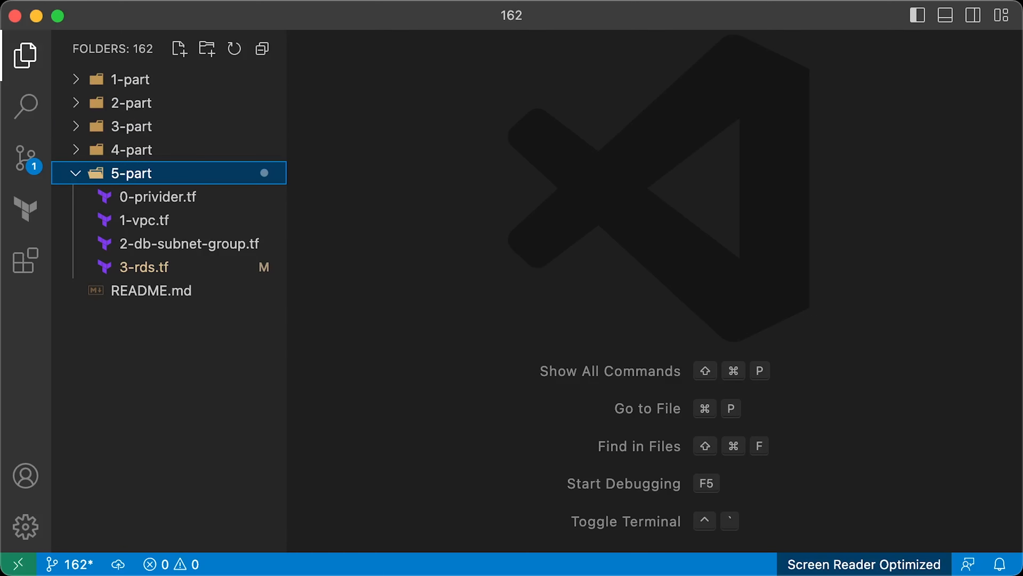
click(143, 267)
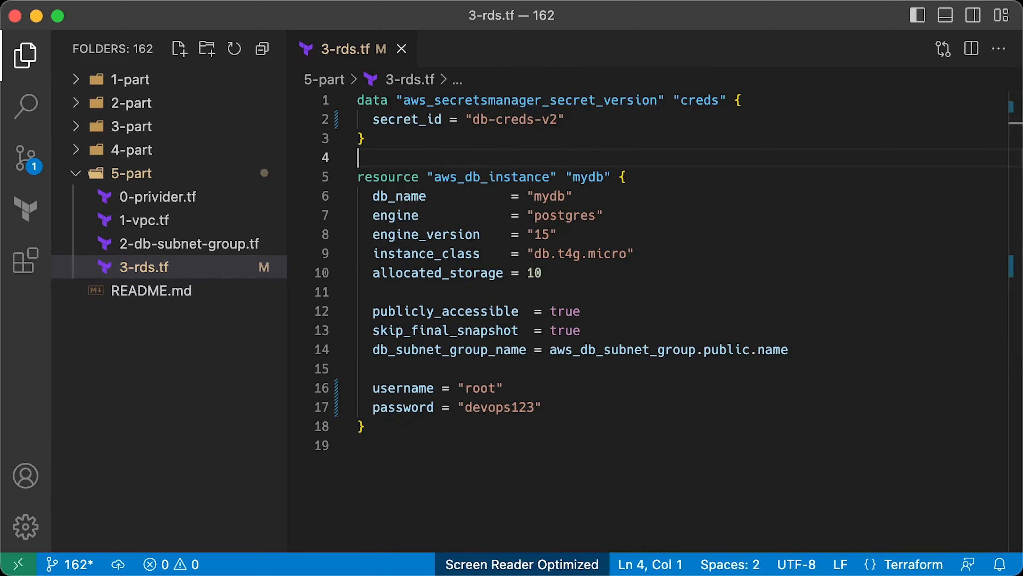
- Decode the secret_string into a db_creds local and feed its username and password to the RDS instance
text(locals {\n  db_creds = jsondecode(\n    data.aws_secretsmanager_secret_version.creds.secret_string\n  )\n})
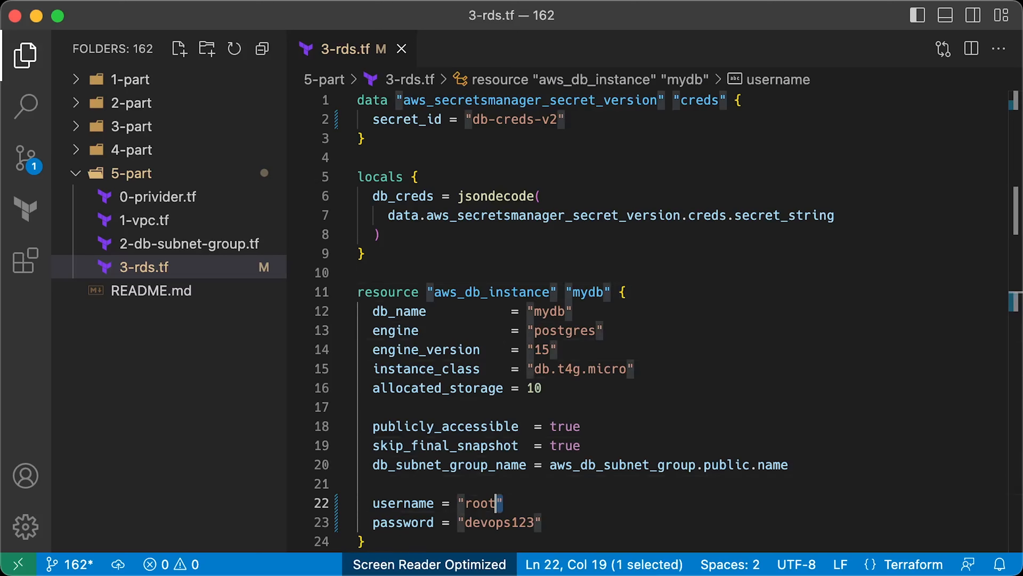
text(local.db_creds.username)
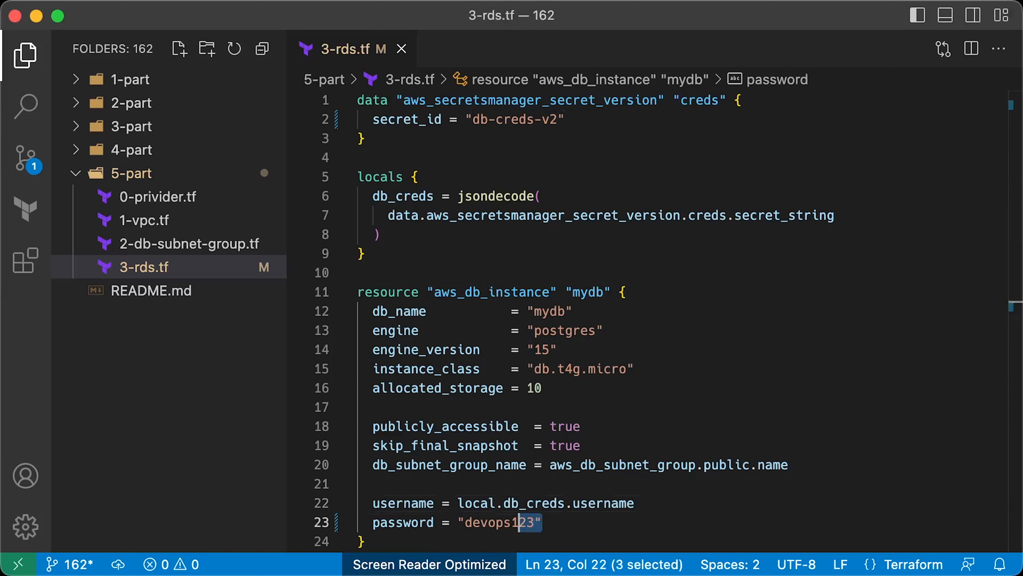
text(local.db_creds.password)
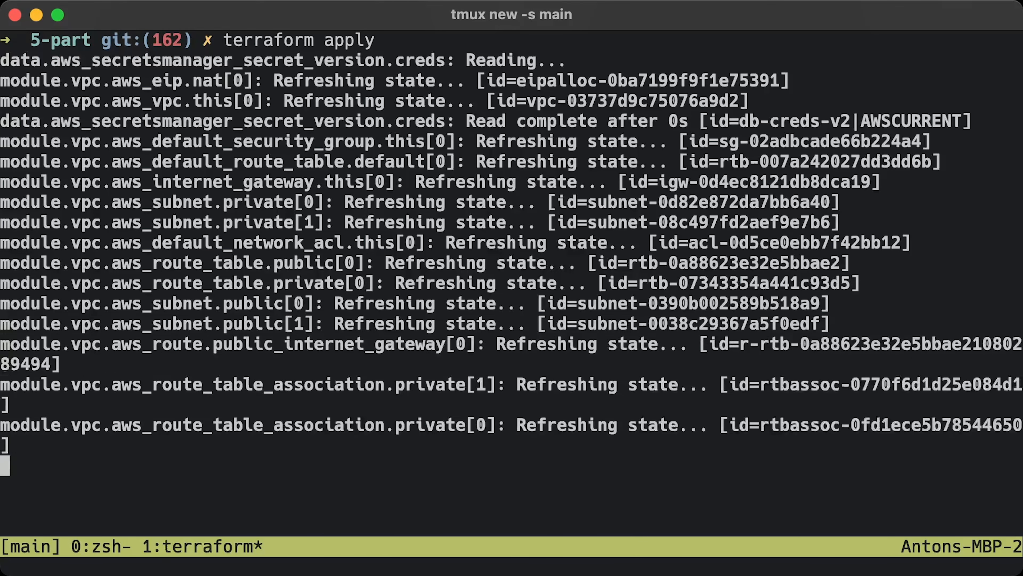
- Approve the terraform apply that plans 21 additions by answering yes
text(yes)
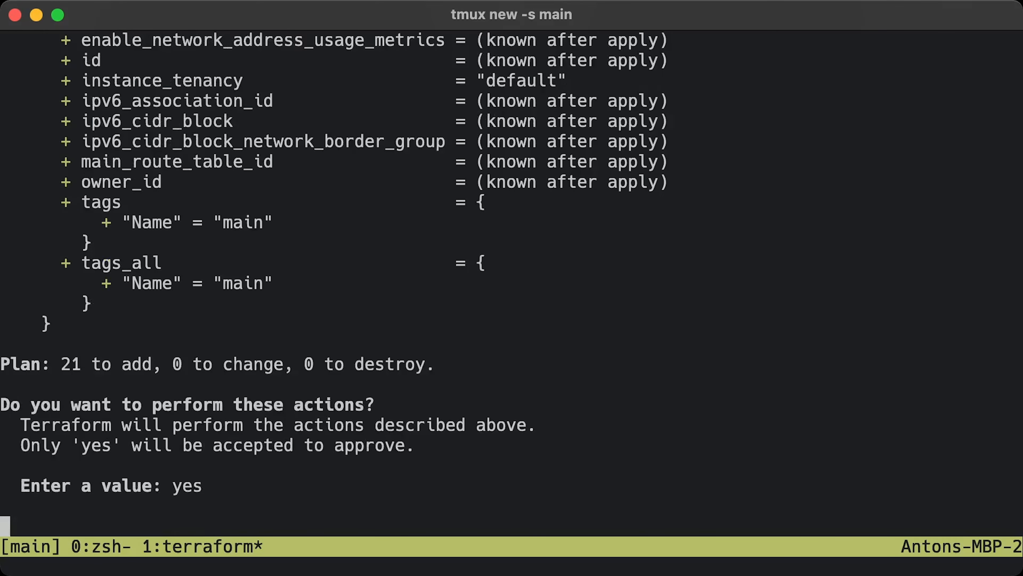